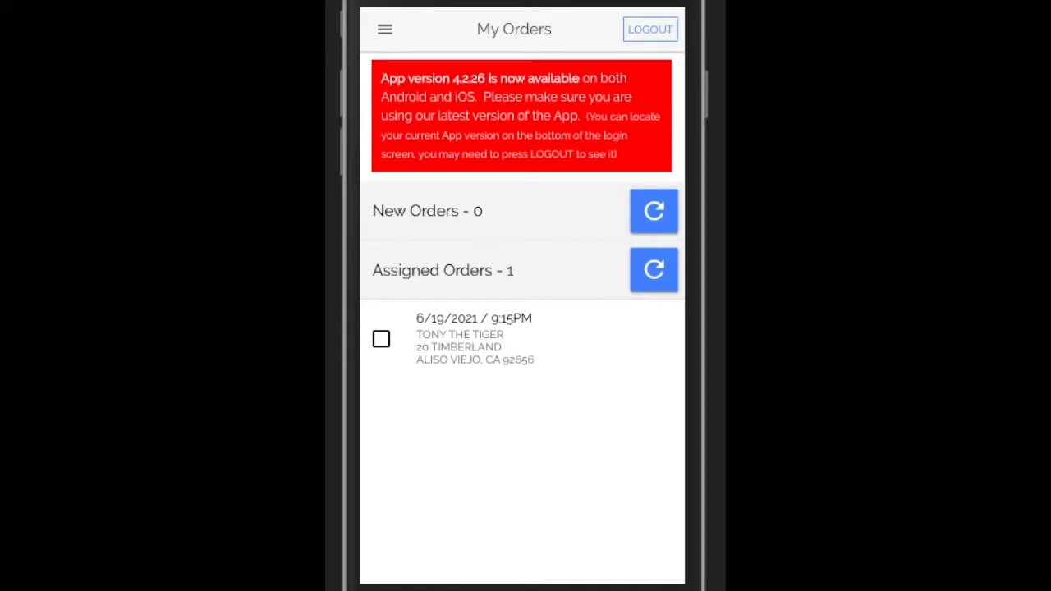
pyautogui.moveTo(477, 370)
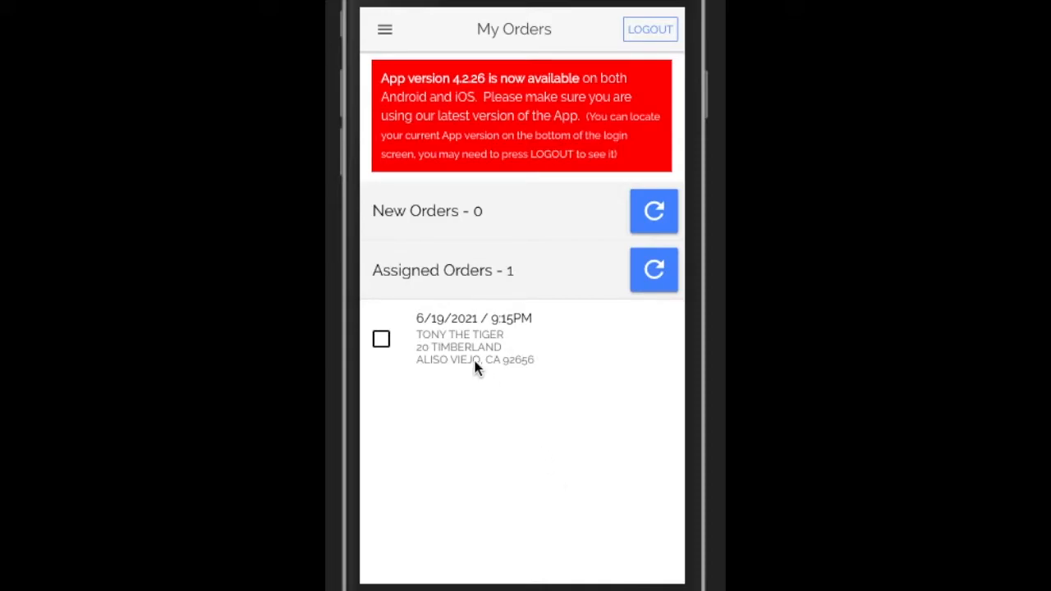
pyautogui.click(475, 338)
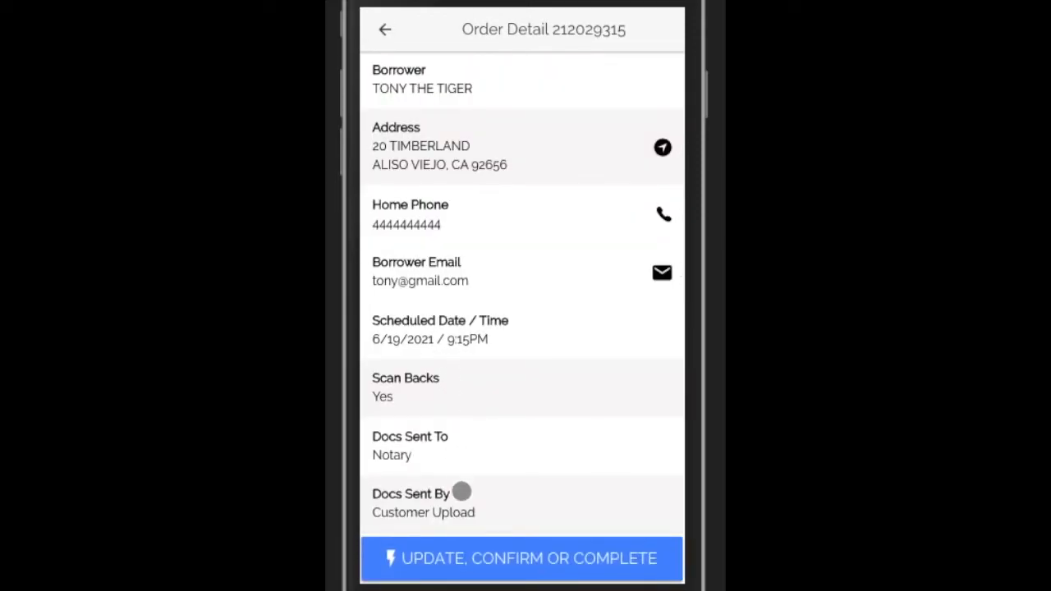
# - Bring up the Update Order options for order 212029315
pyautogui.click(520, 558)
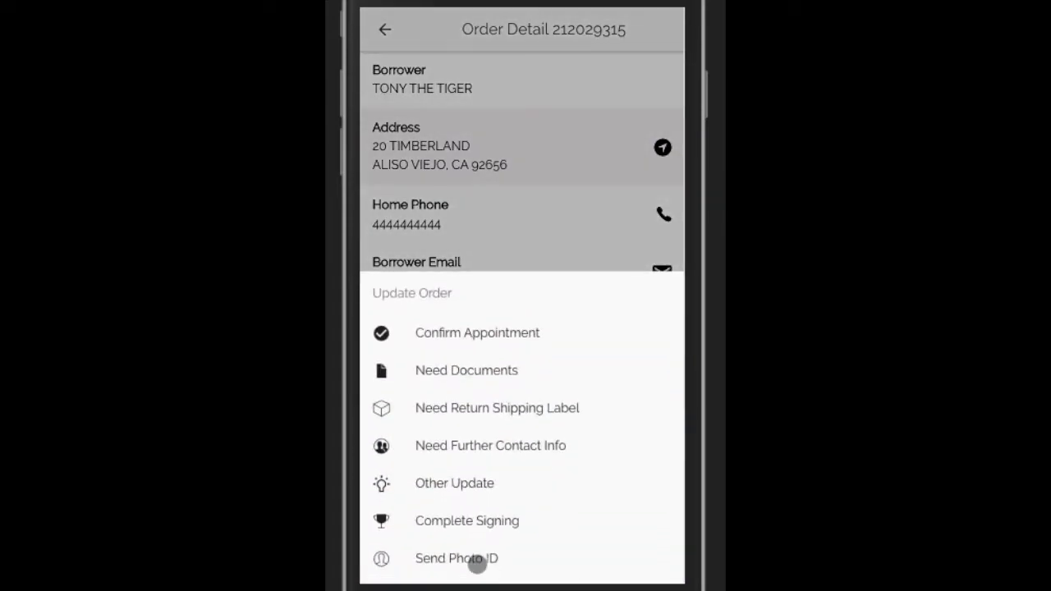
pyautogui.moveTo(515, 522)
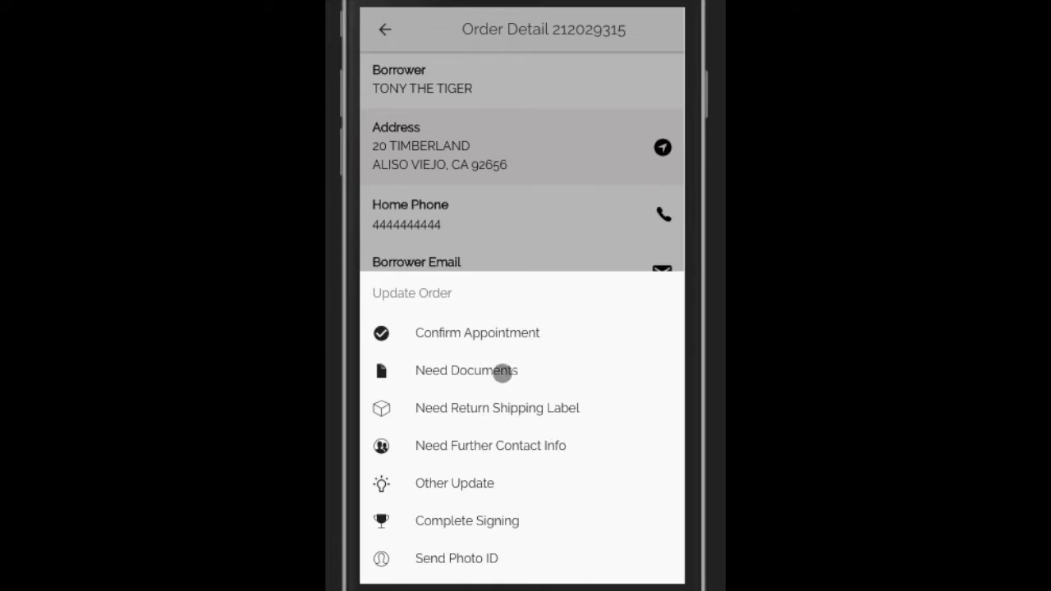
# - Start a Need Documents request and review the three customer-uploaded documents down to the certification
pyautogui.click(466, 371)
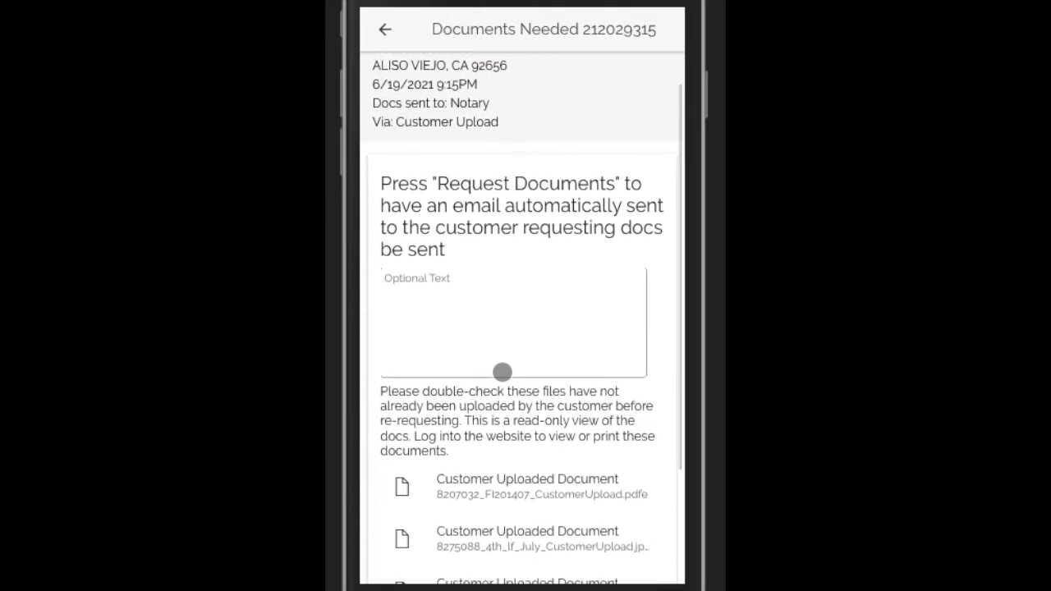
pyautogui.scroll(-3)
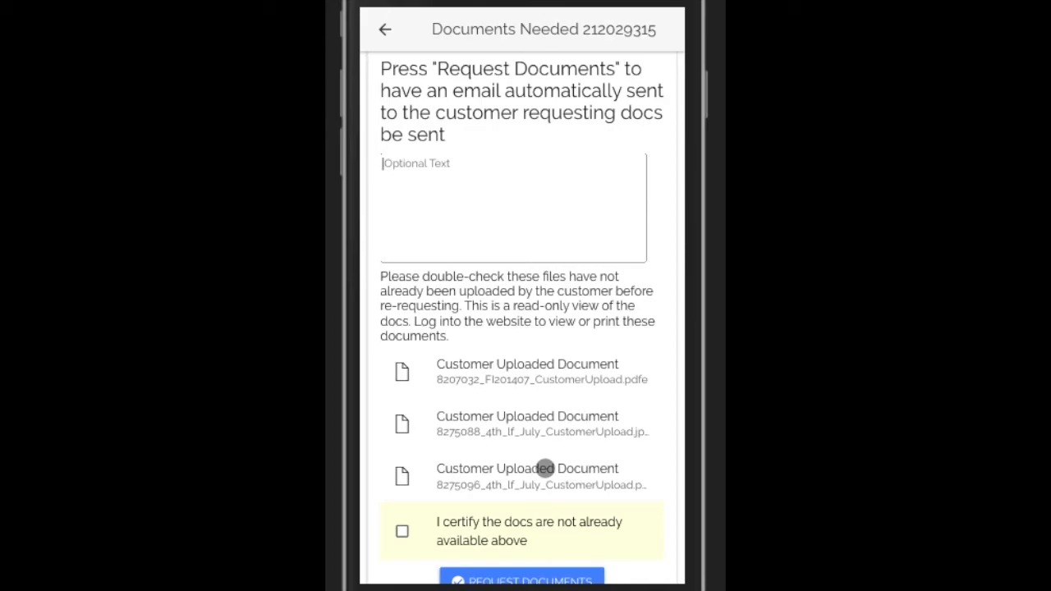
pyautogui.scroll(-3)
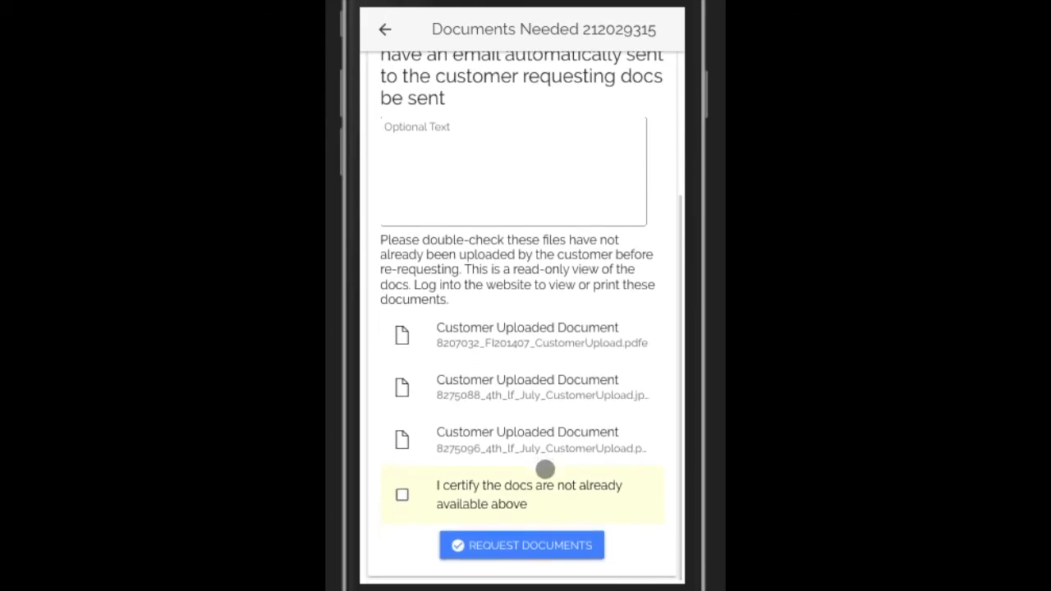
pyautogui.click(401, 494)
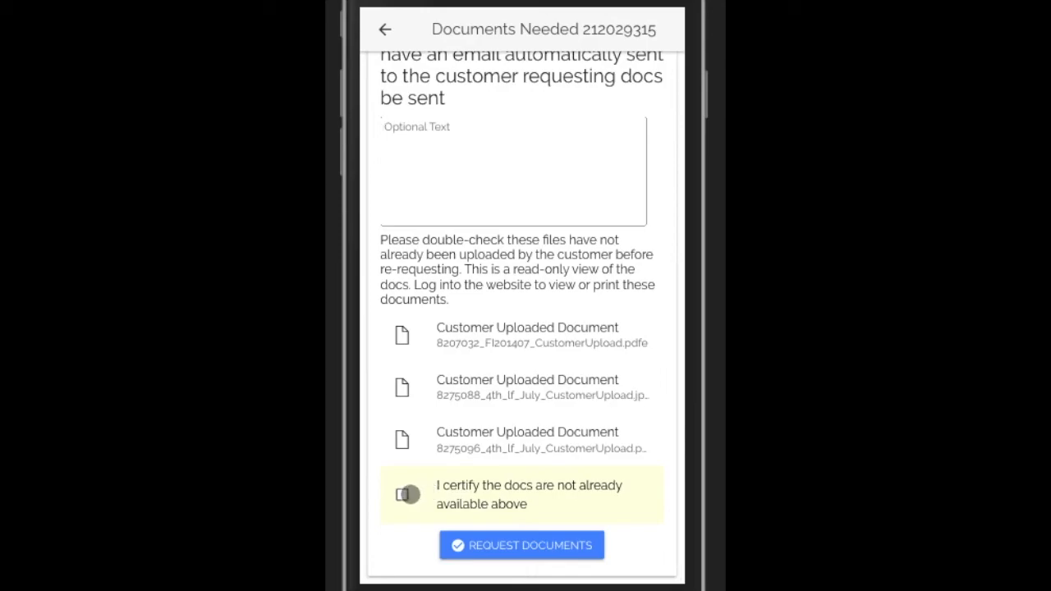
# - Certify the docs are not already available and submit the documents request, returning to My Orders
pyautogui.click(402, 496)
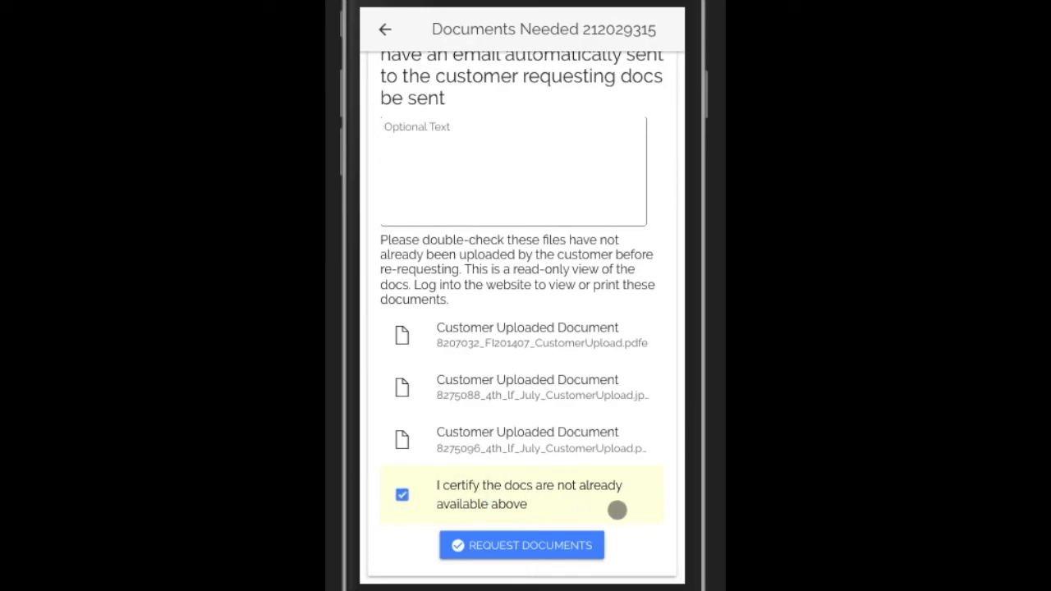
pyautogui.moveTo(592, 523)
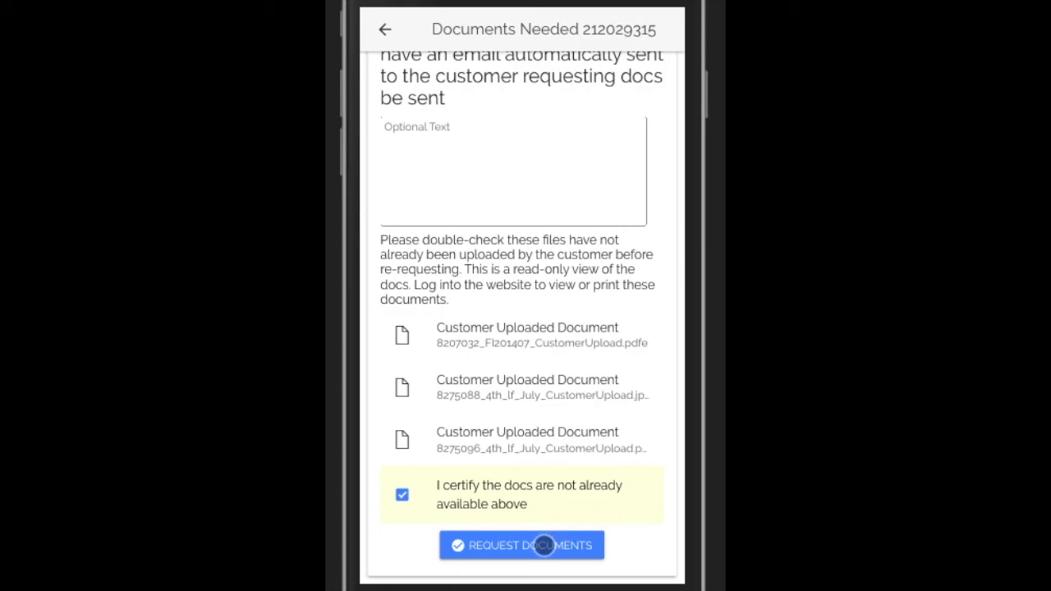
pyautogui.click(523, 545)
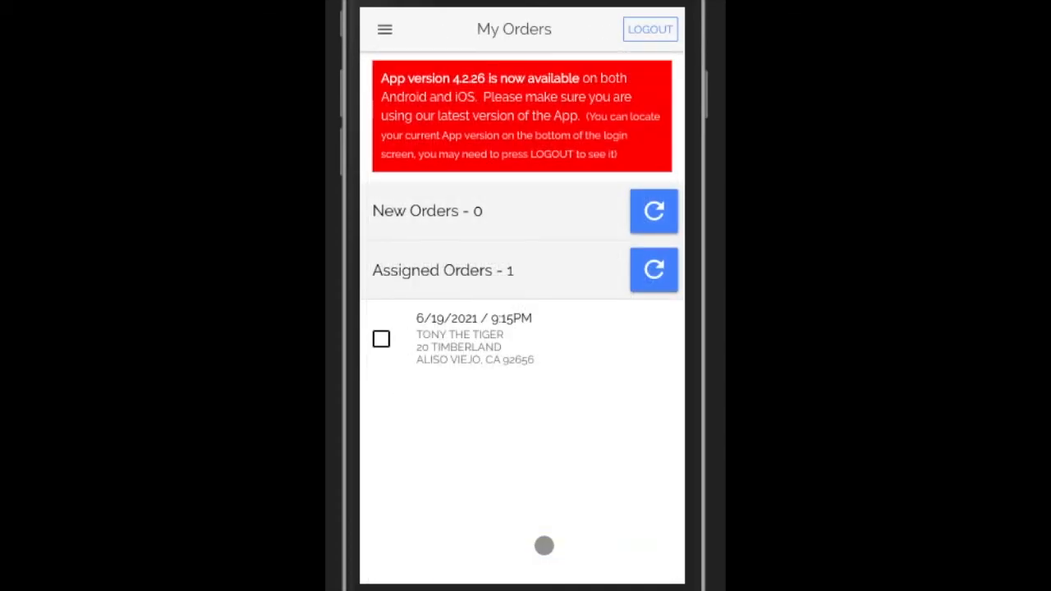